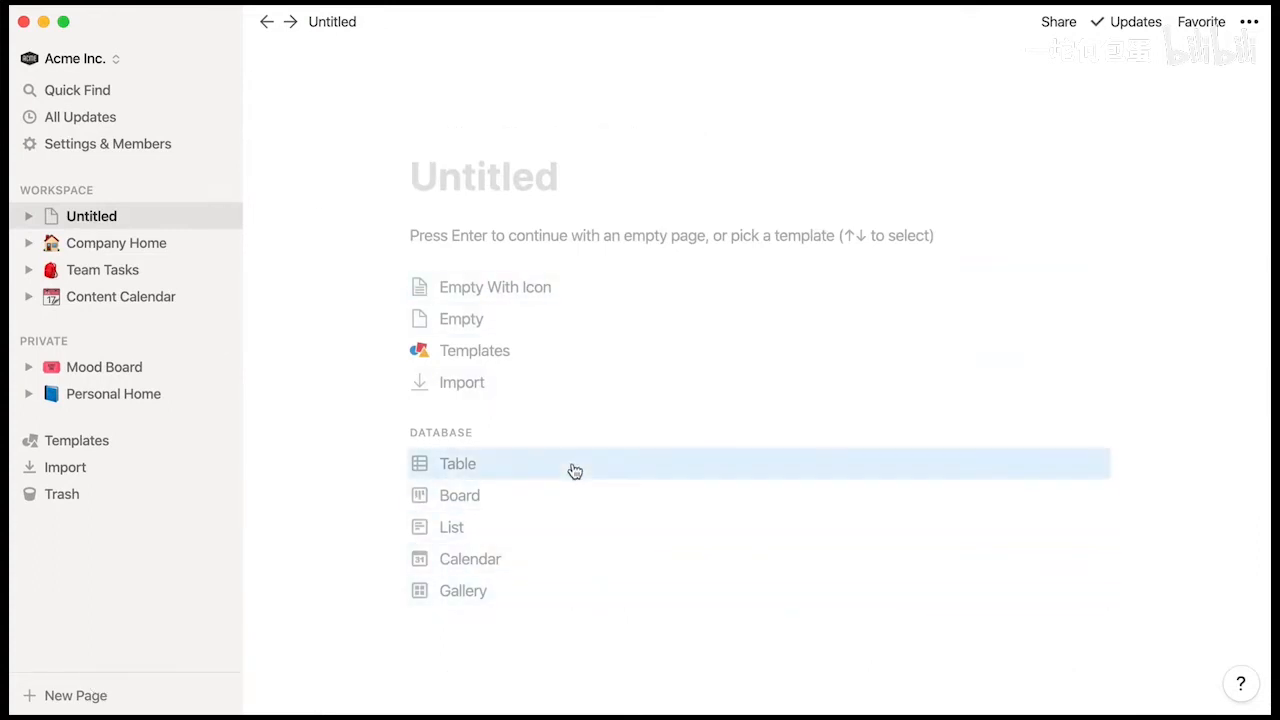
# Make the untitled page a table database with Name, Tags and Files columns
pyautogui.click(457, 463)
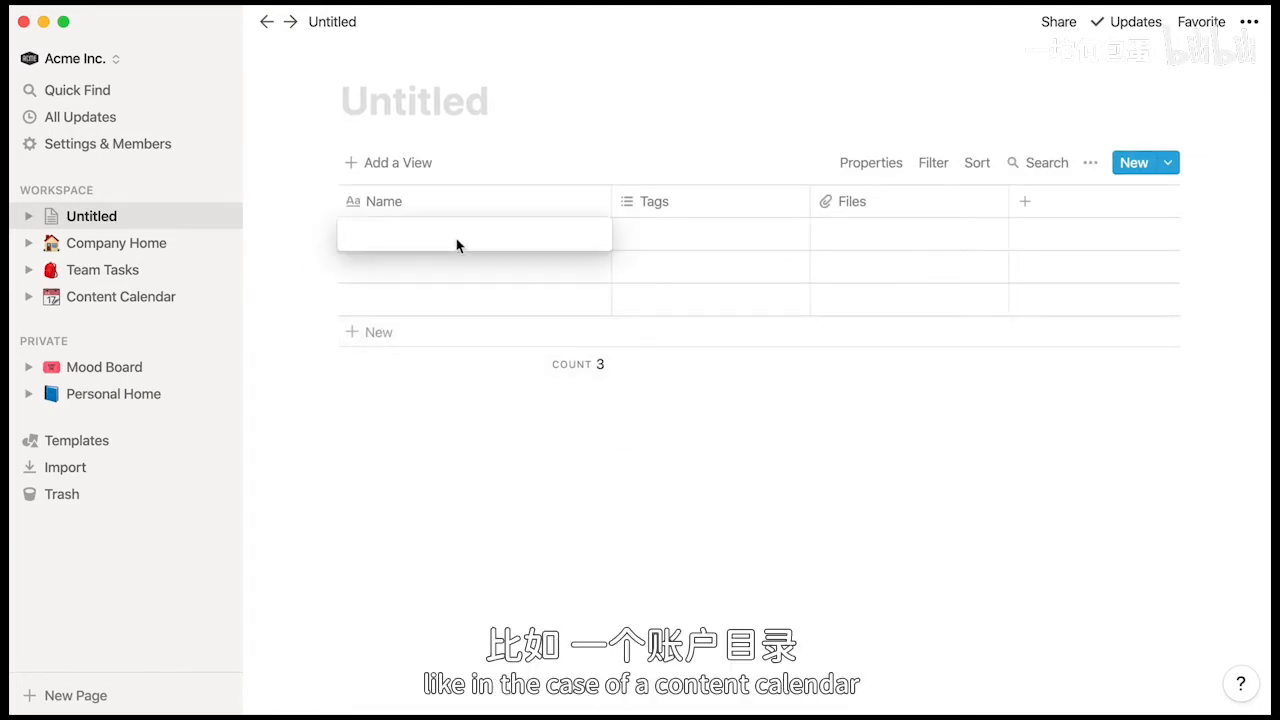
# Name the first row 'Retweet Wall Street Journal Article' and give it a new Twitter tag
pyautogui.write('Retweet')
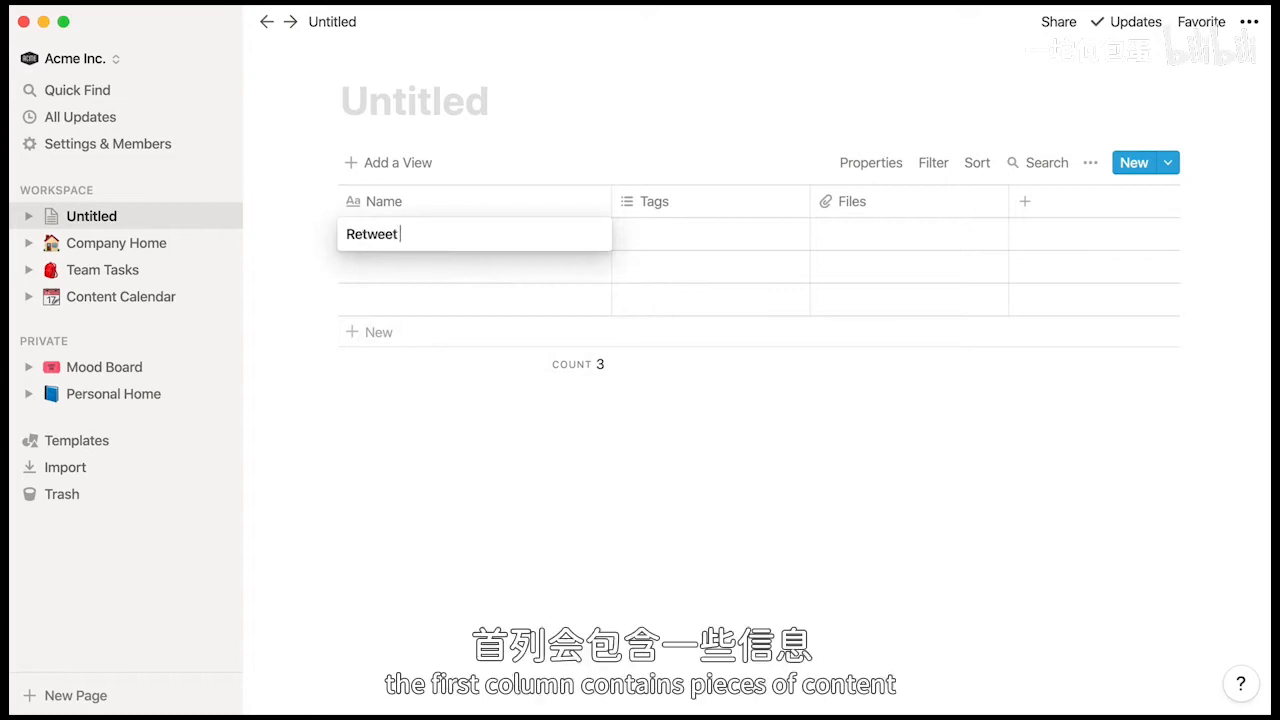
pyautogui.write('Wall Street J')
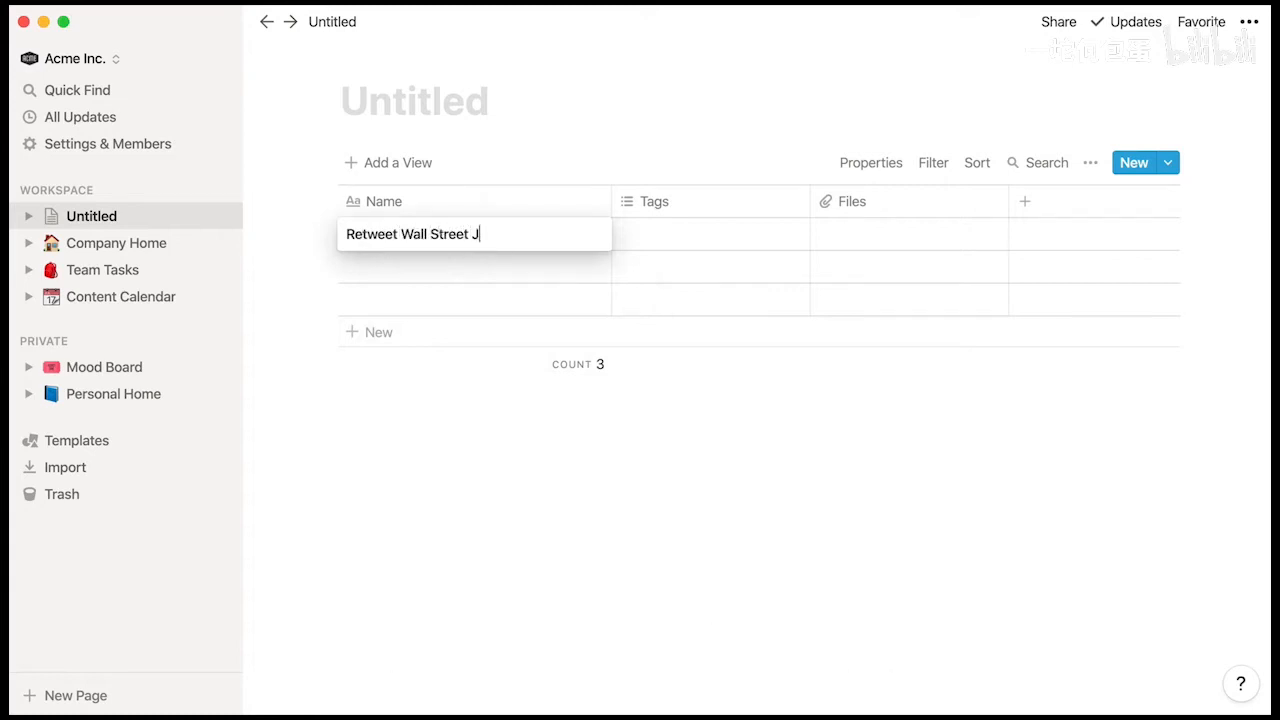
pyautogui.write('ournal Article')
pyautogui.click(711, 234)
pyautogui.write('Twitte')
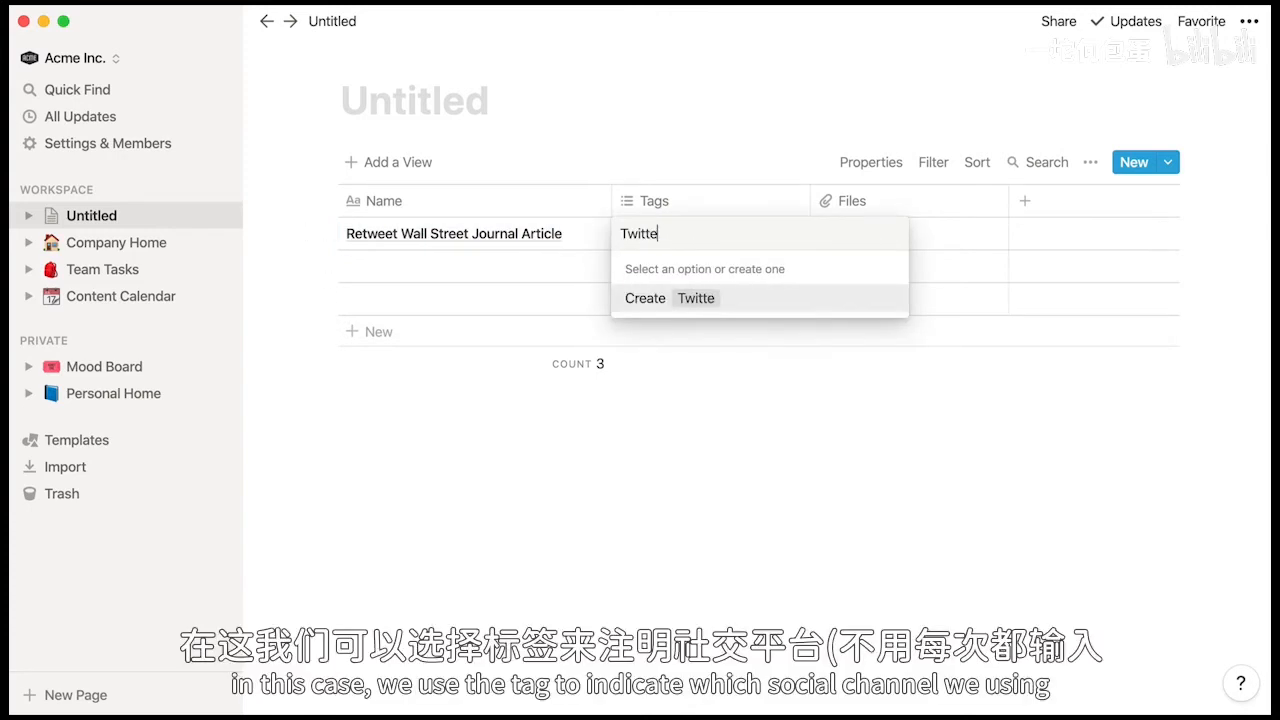
pyautogui.write('r')
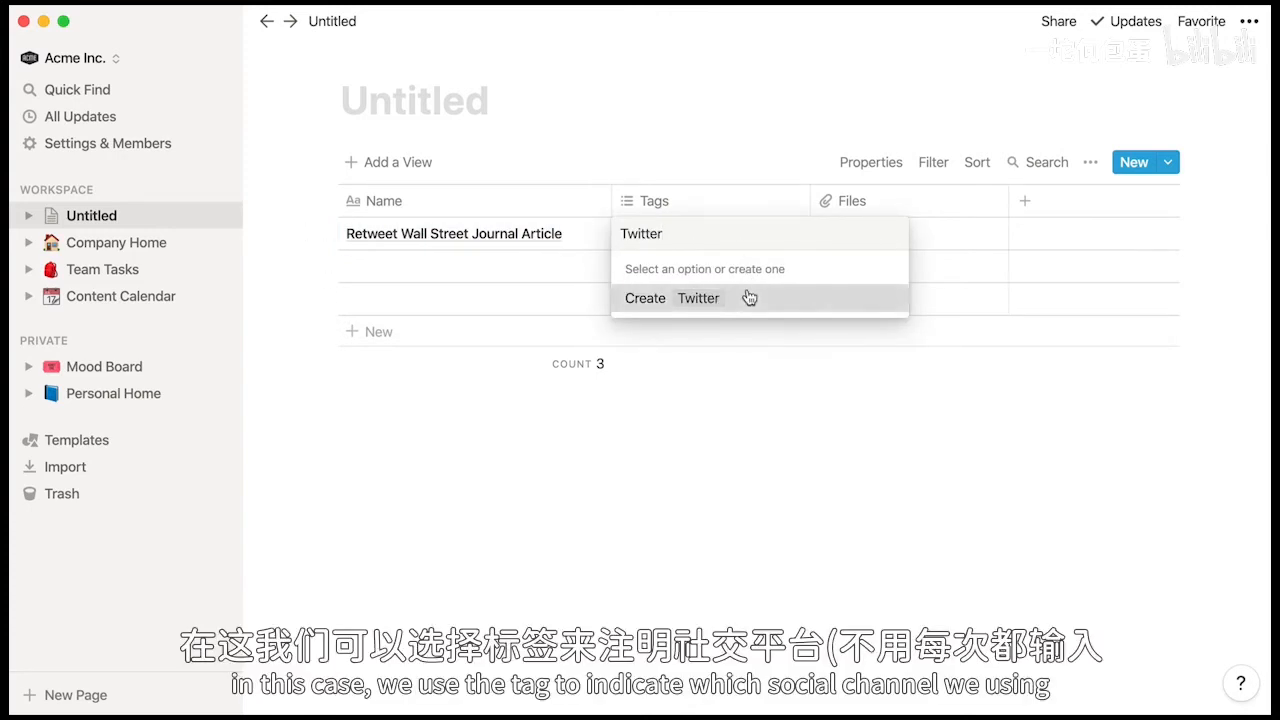
pyautogui.click(697, 298)
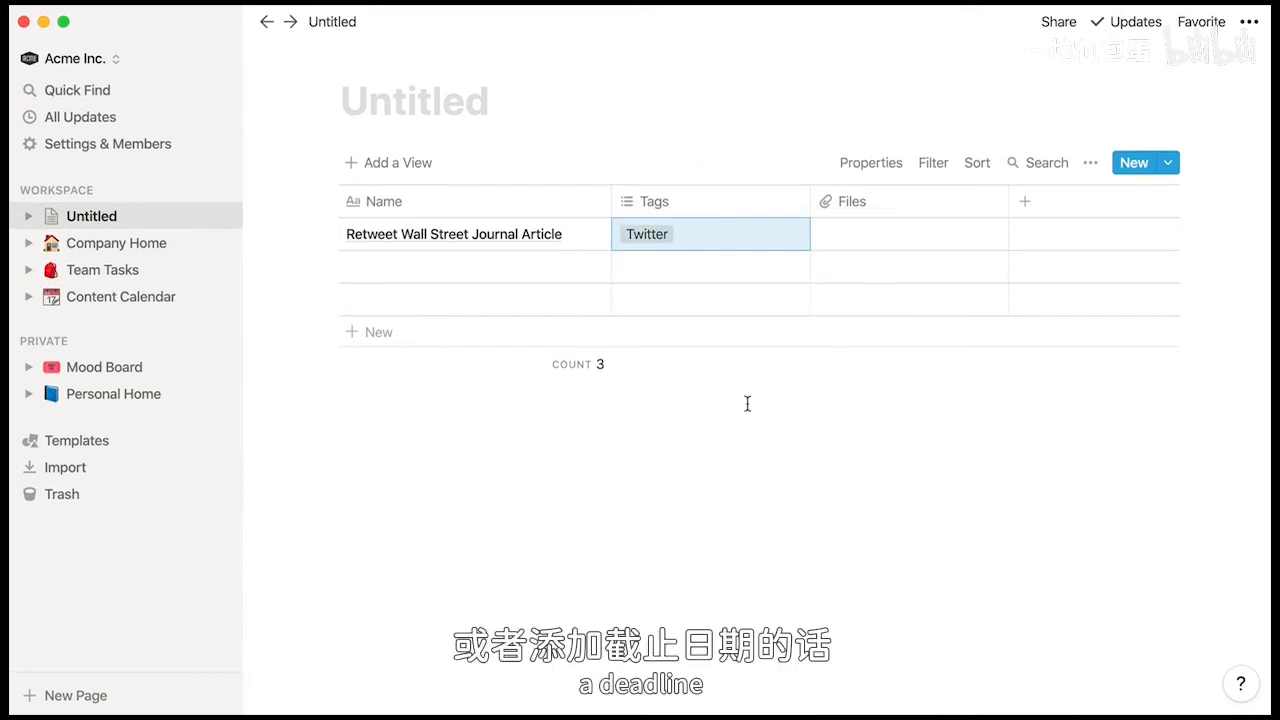
# Rename Files to a Deadline date property and set the first entry to Dec 02, 2019
pyautogui.click(851, 201)
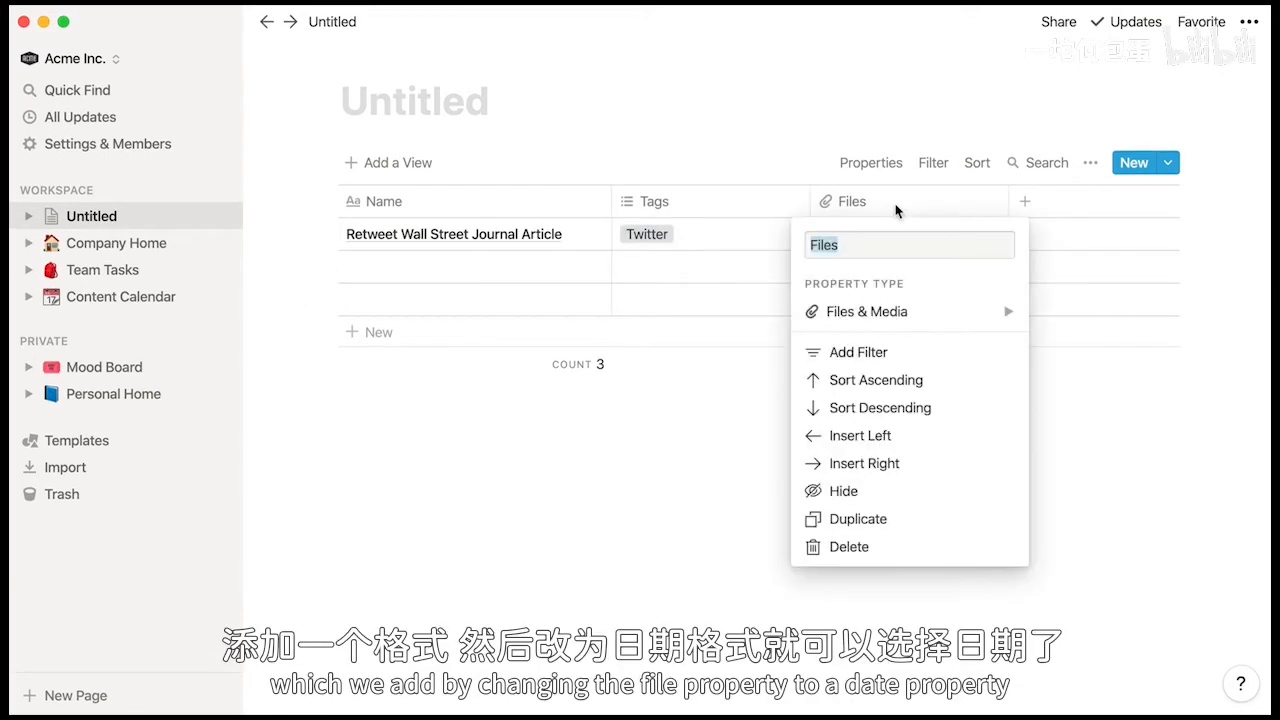
pyautogui.write('Deadline')
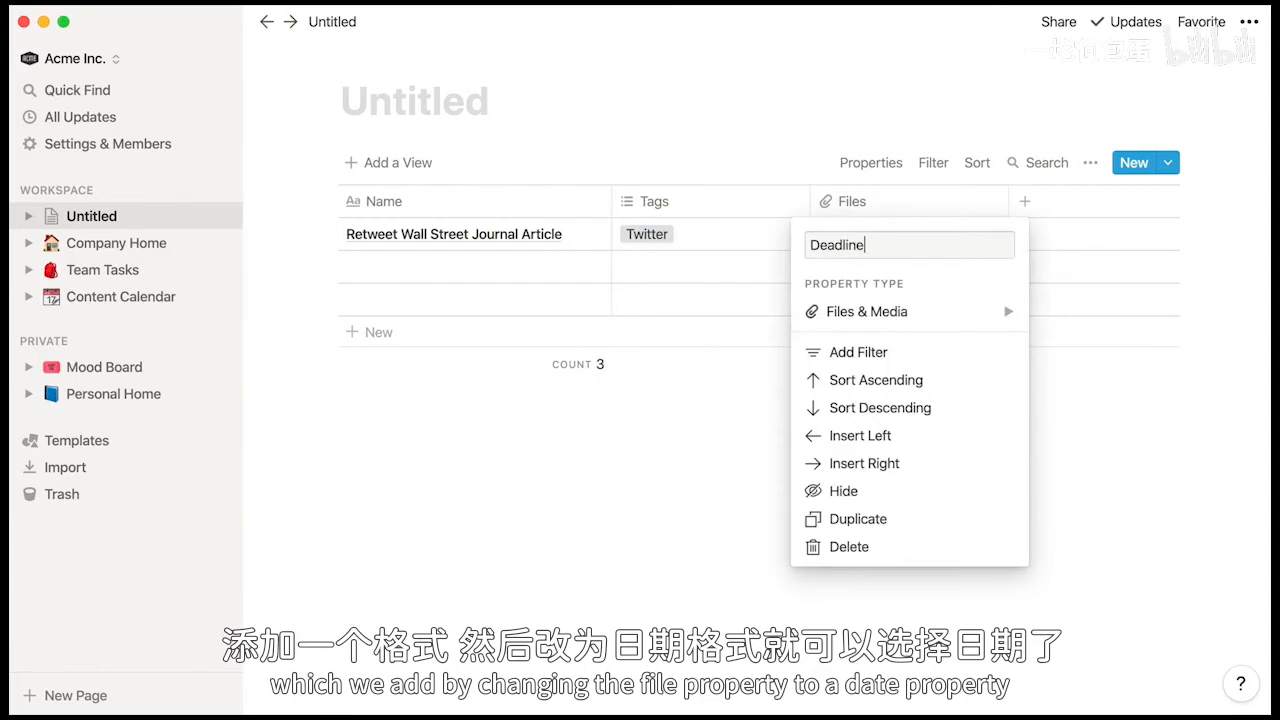
pyautogui.click(866, 311)
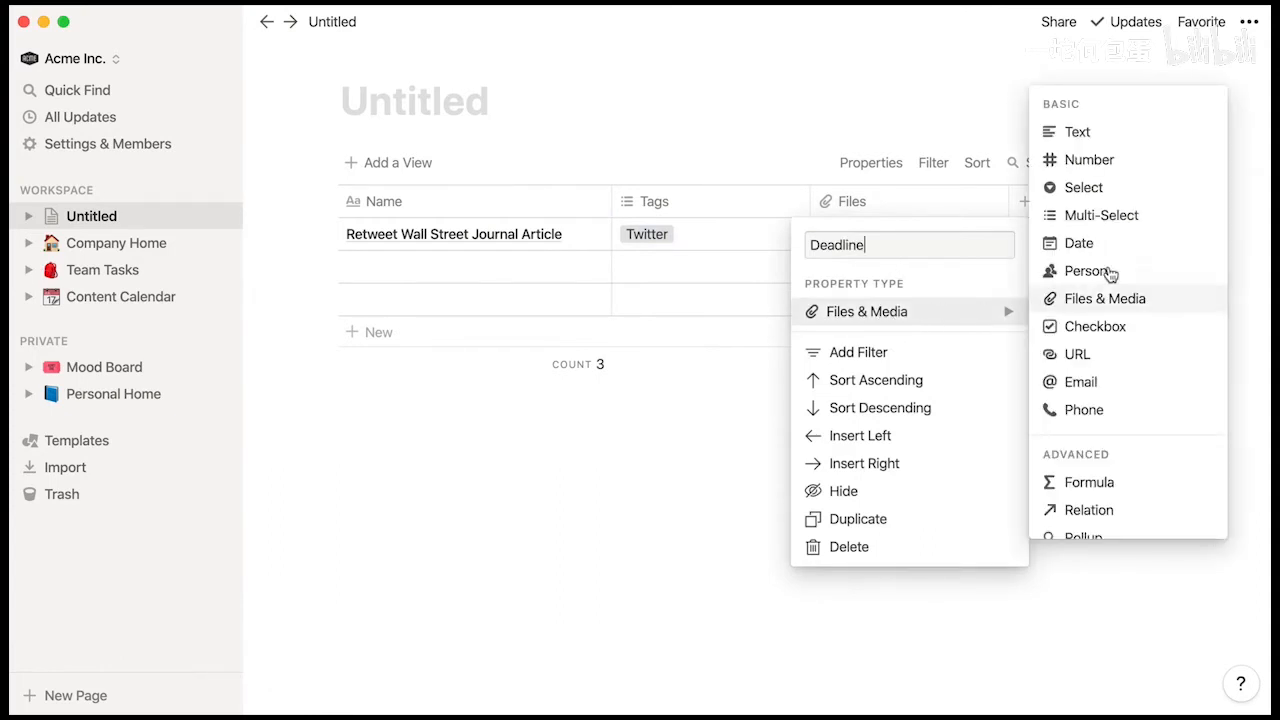
pyautogui.click(1079, 242)
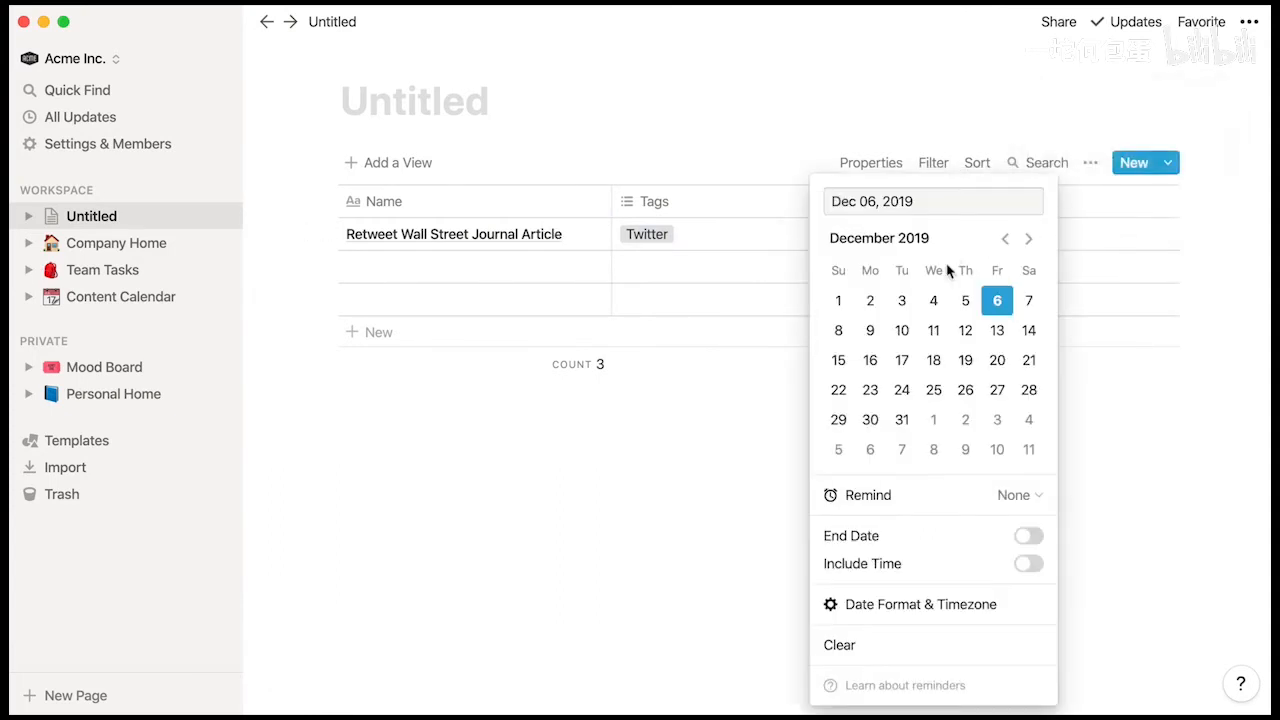
pyautogui.click(869, 300)
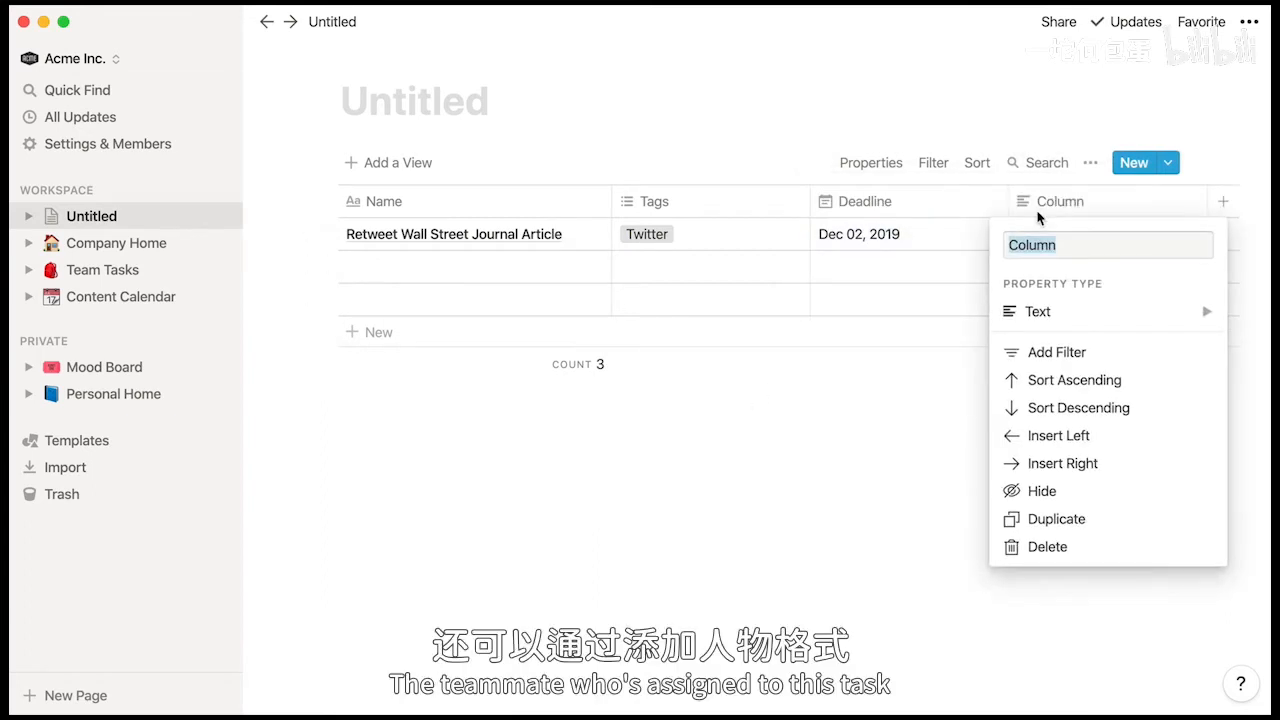
# Add an Assigned person column and assign Cory Etzkorn to the first entry
pyautogui.write('Assigned')
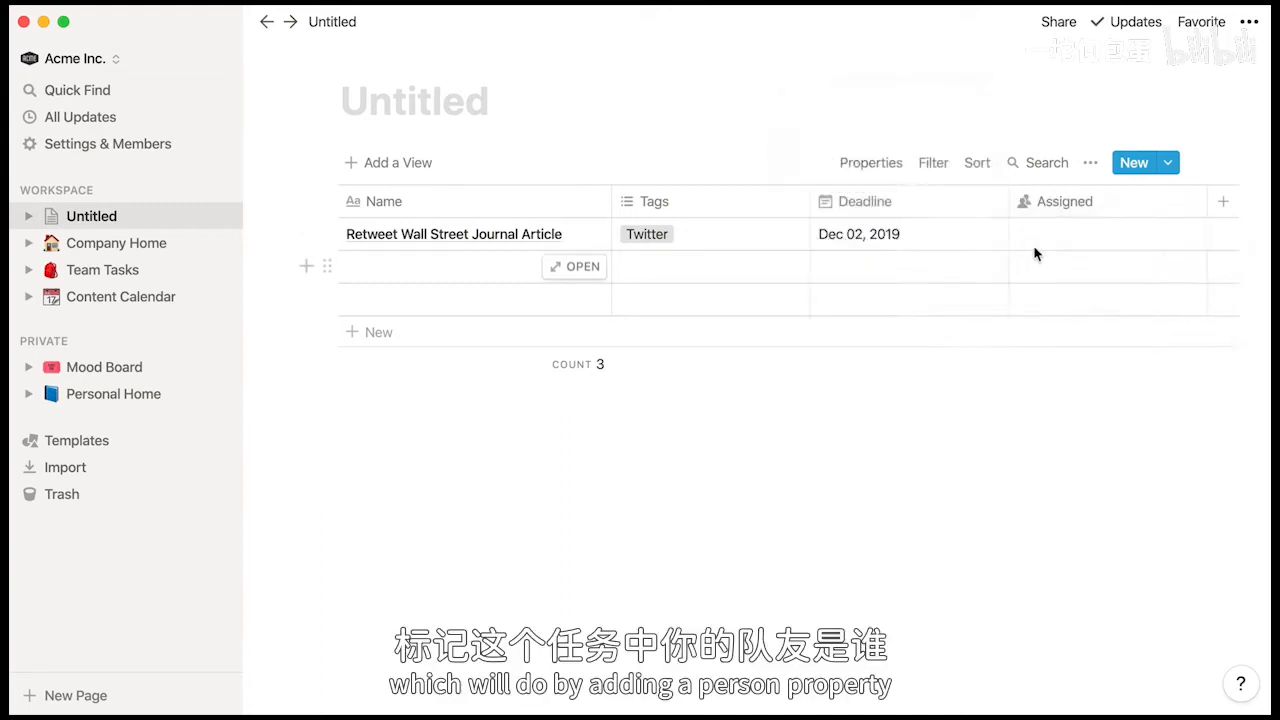
pyautogui.click(1100, 234)
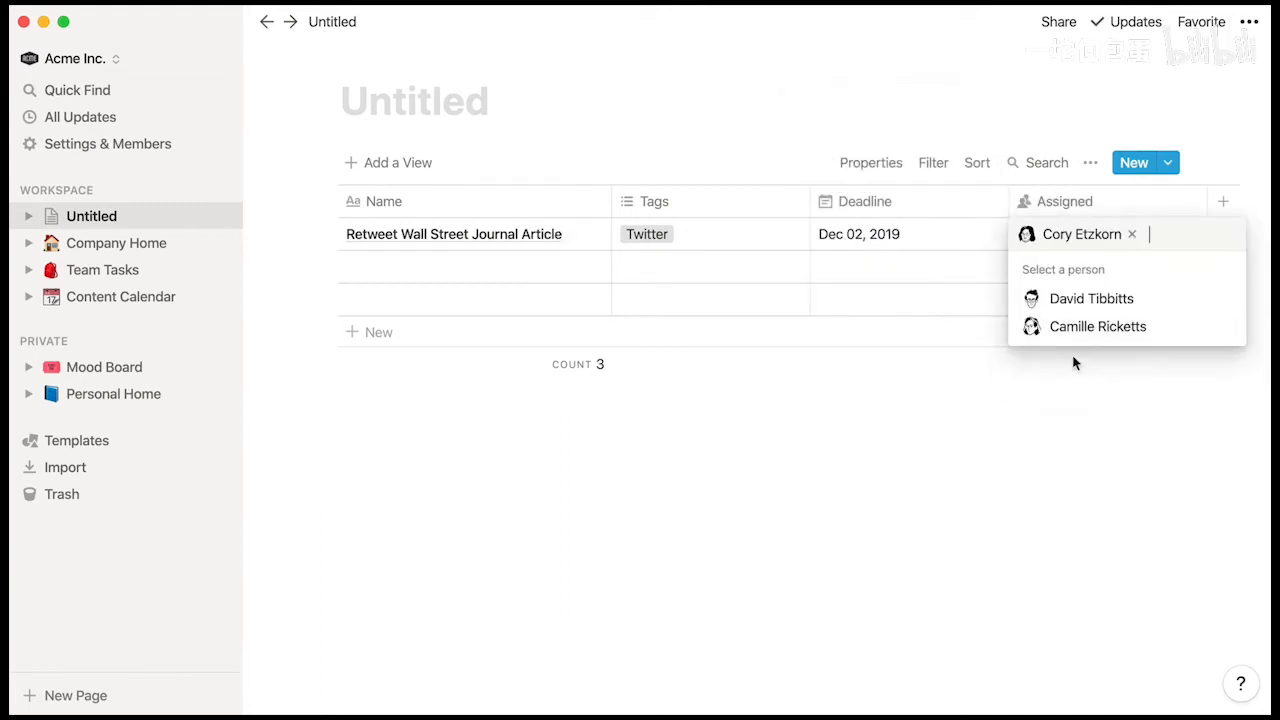
pyautogui.click(955, 408)
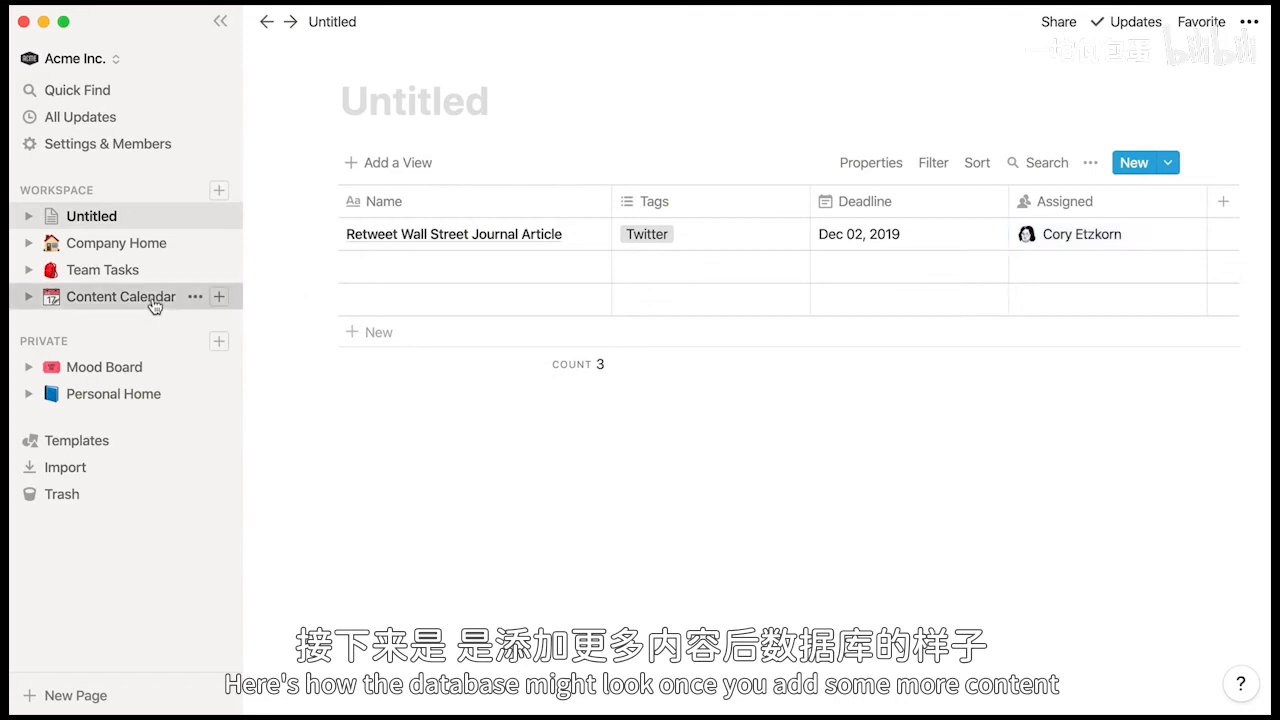
# Add 'Use this image:' and the avatargif.gif image to the New Year's Giveaway page
pyautogui.click(121, 296)
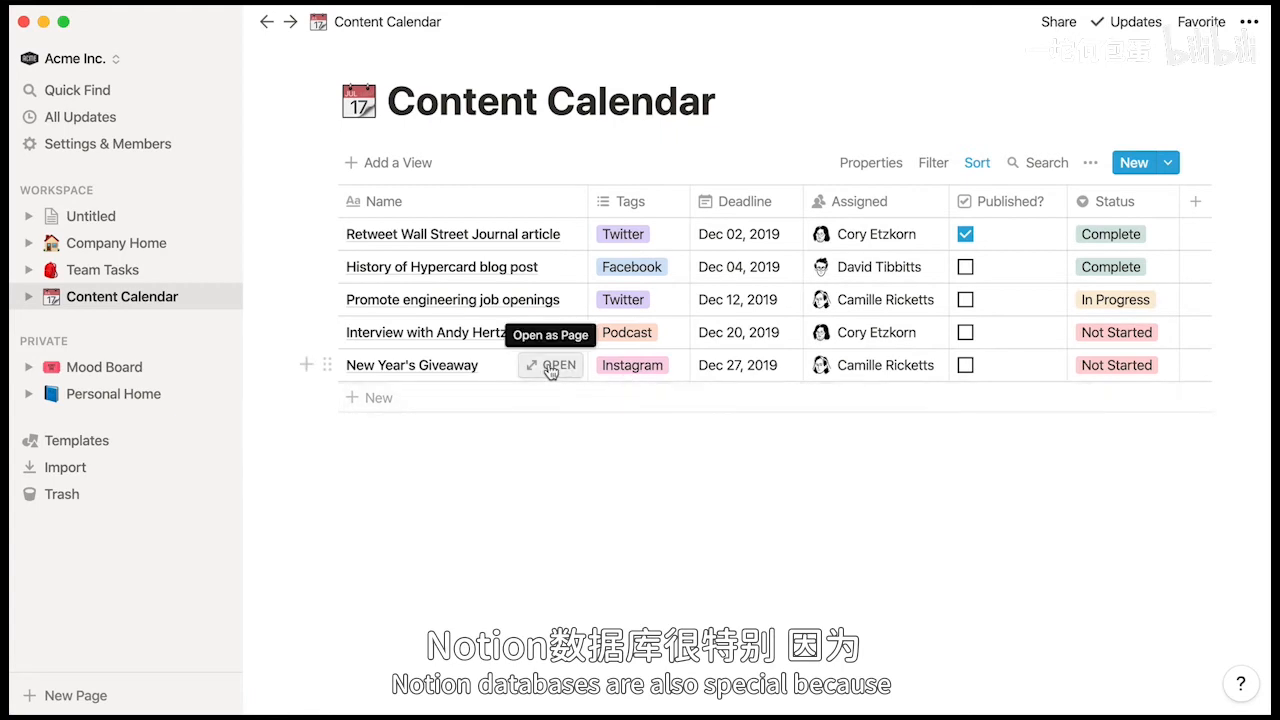
pyautogui.click(560, 364)
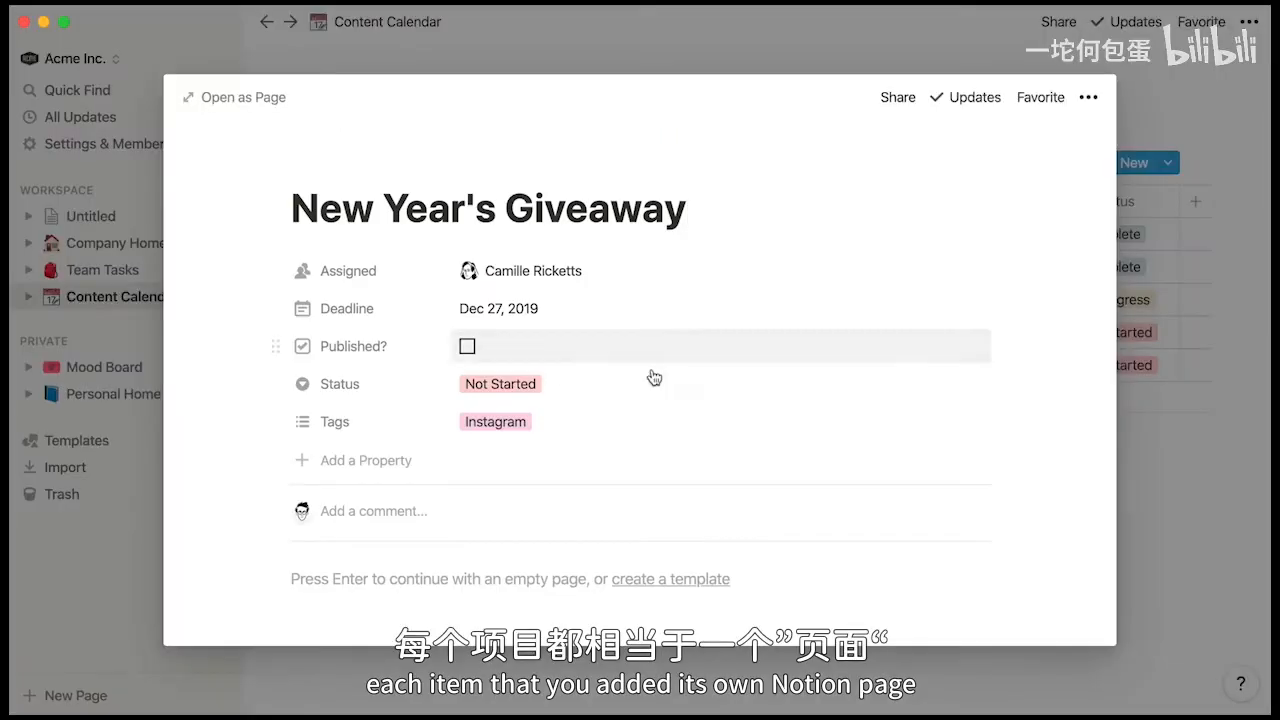
pyautogui.scroll(-3)
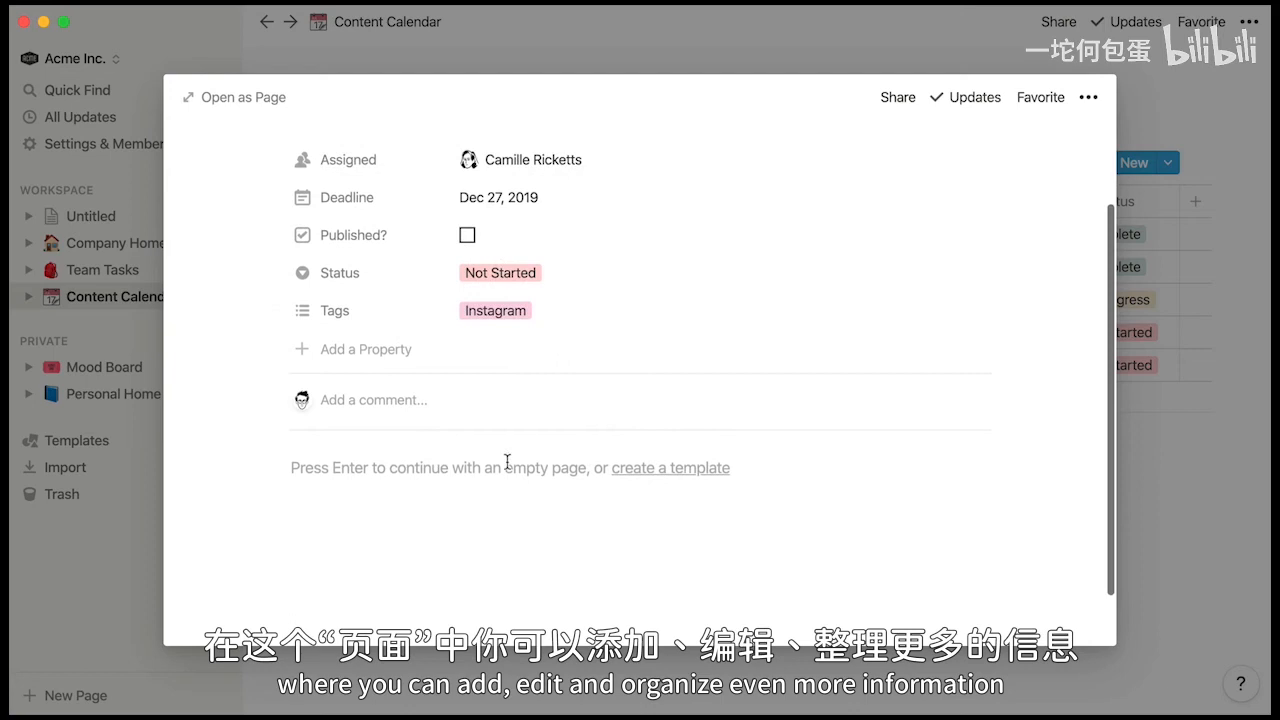
pyautogui.write('Use this image:')
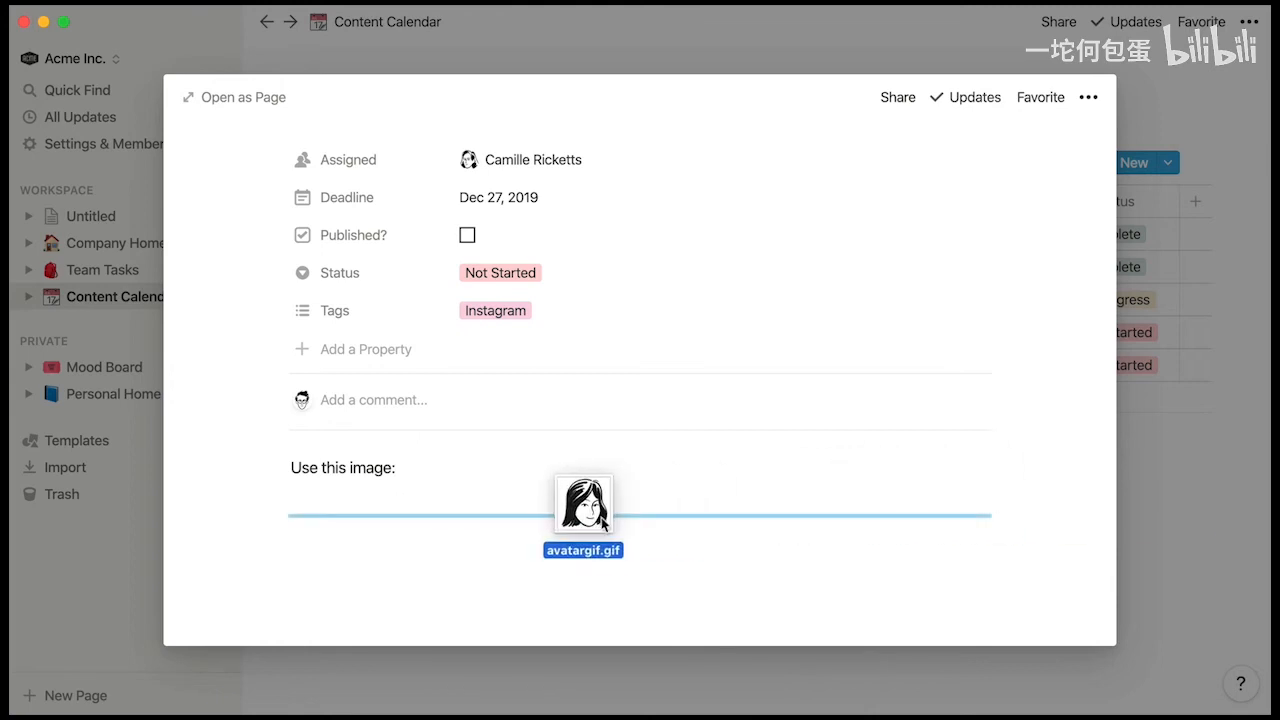
pyautogui.scroll(-3)
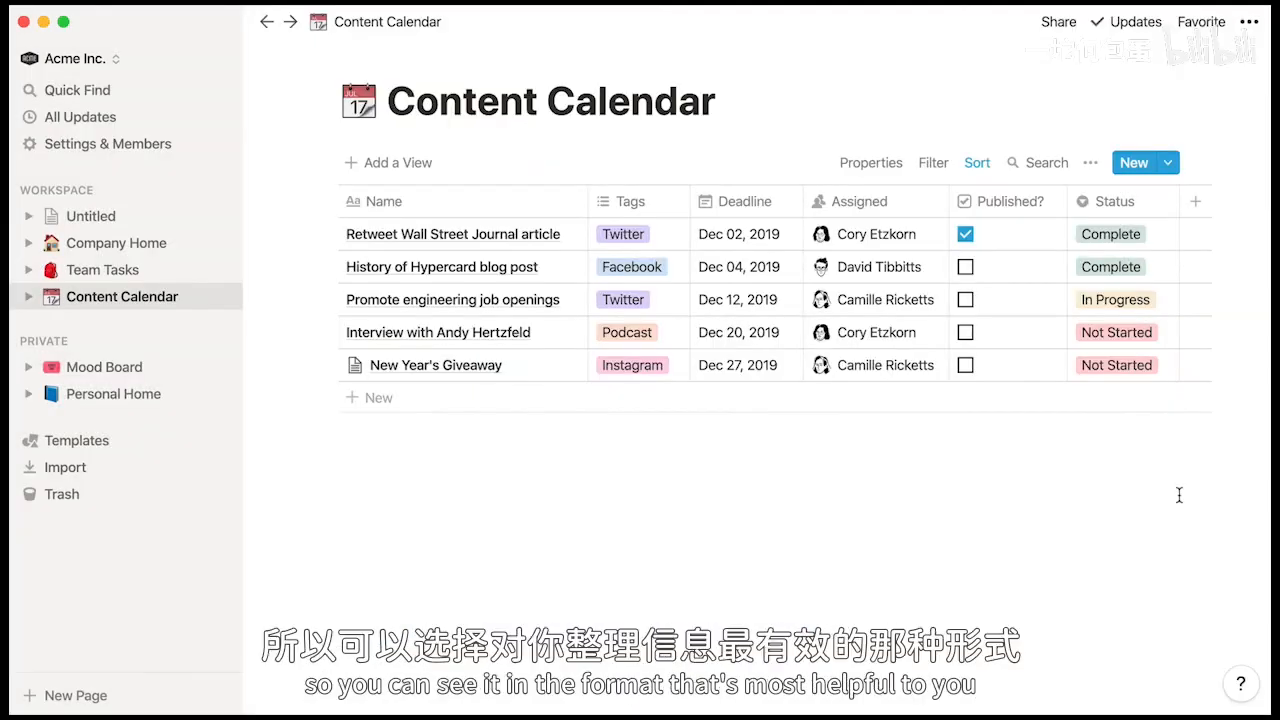
# Create a Calendar-layout view named Calendar showing entries by deadline in December 2019
pyautogui.click(398, 162)
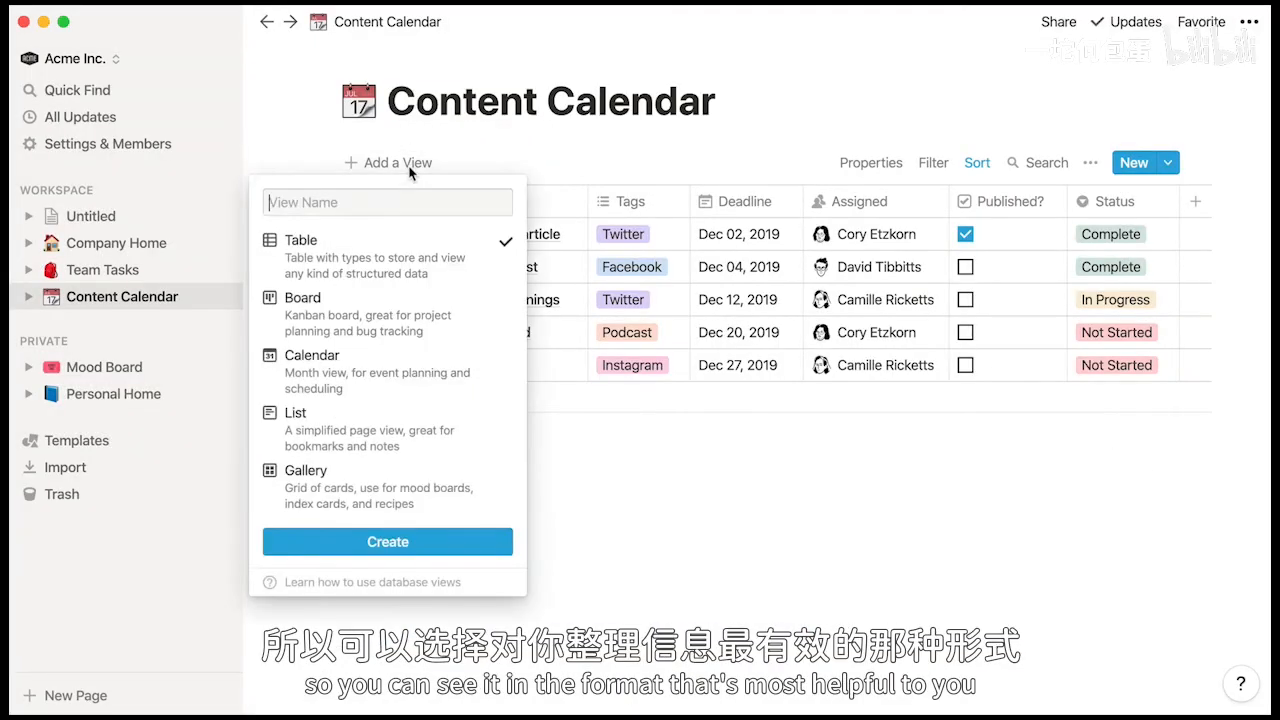
pyautogui.write('Calendar')
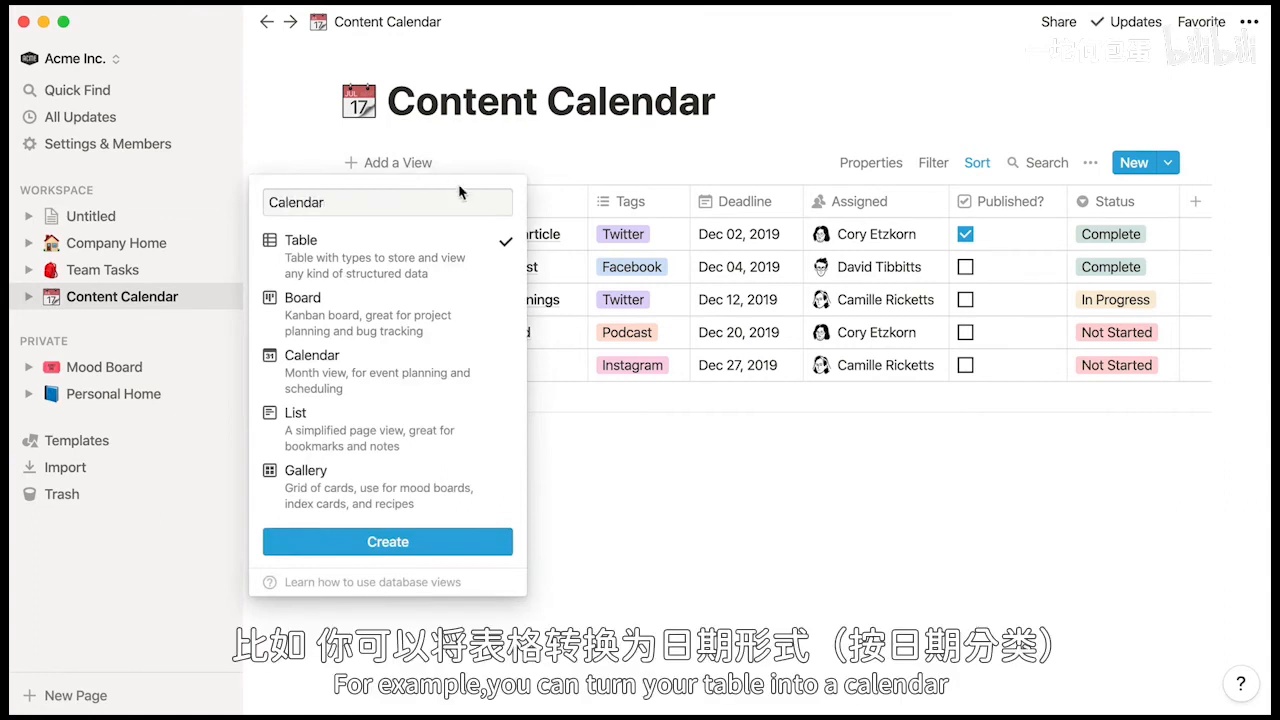
pyautogui.click(311, 355)
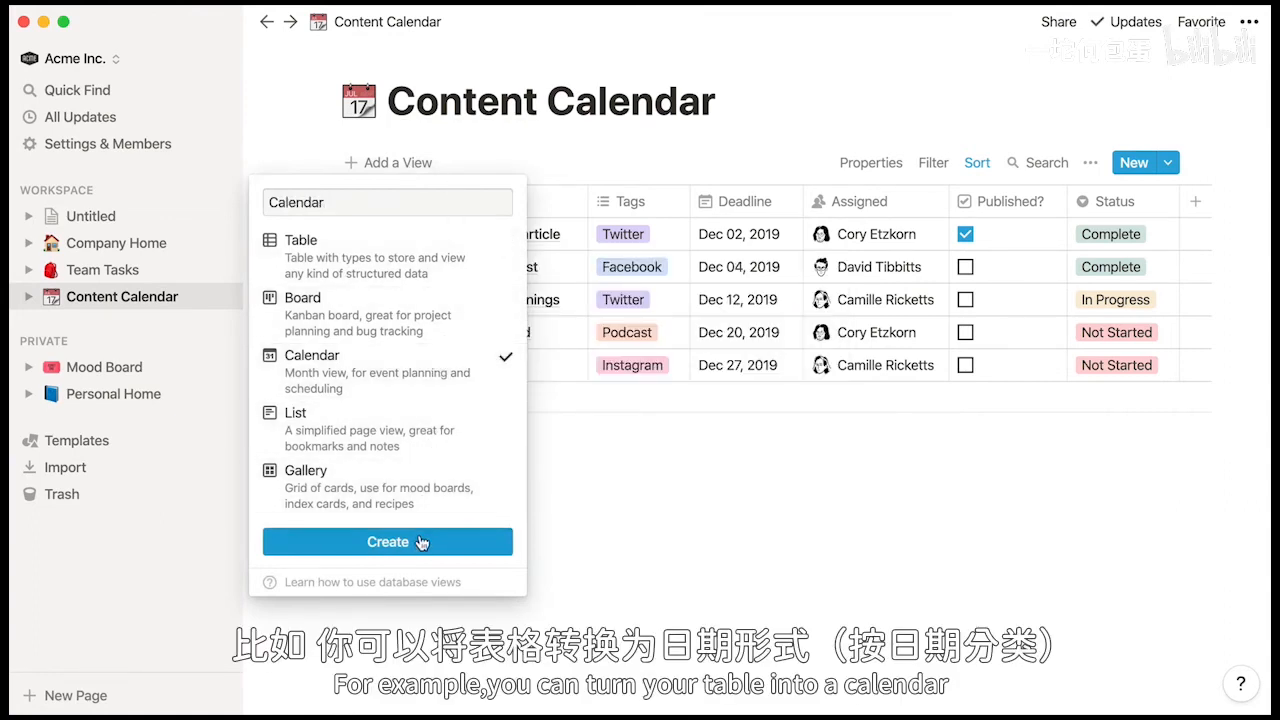
pyautogui.click(387, 541)
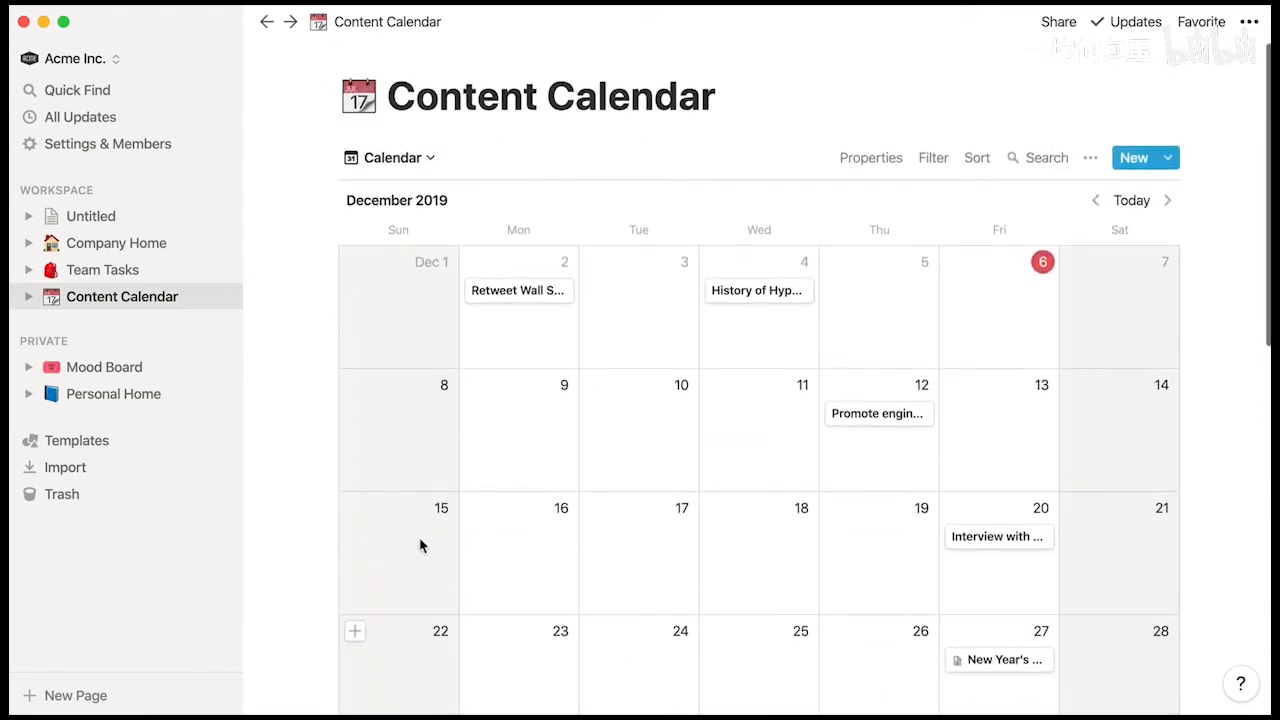
# Create a Board view grouping entries into Complete, In Progress and Not Started
pyautogui.click(390, 157)
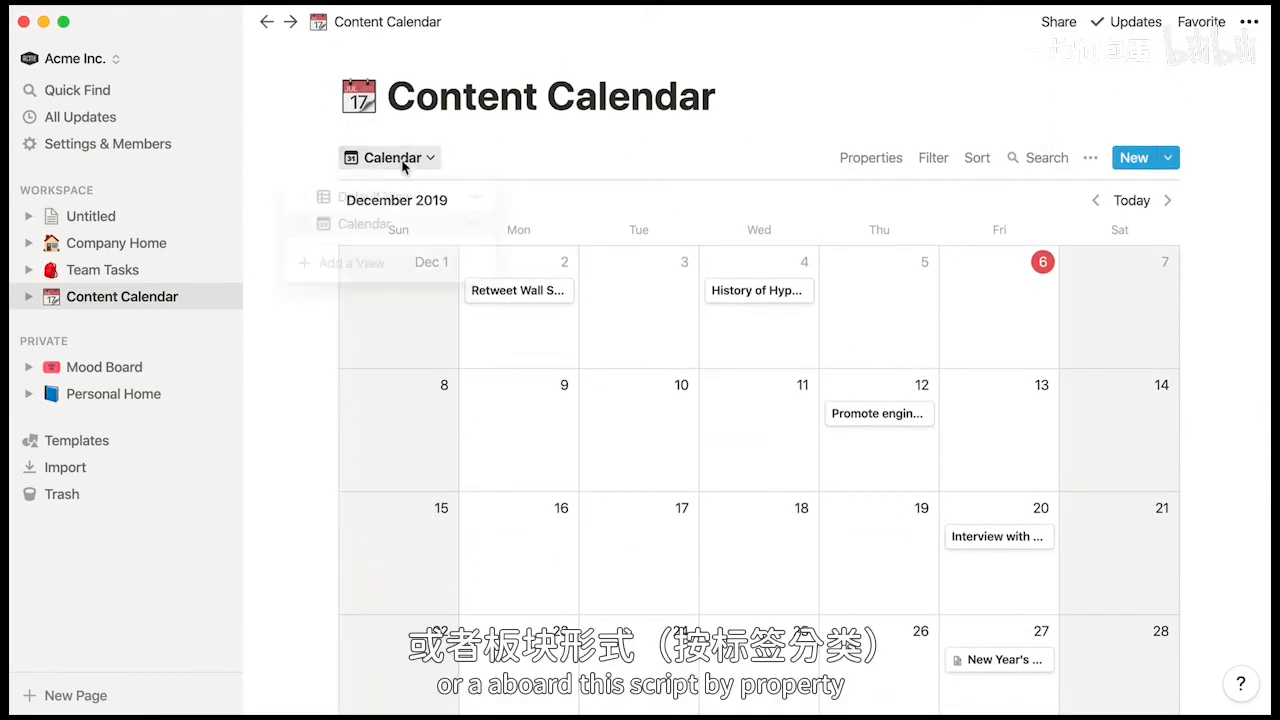
pyautogui.click(351, 265)
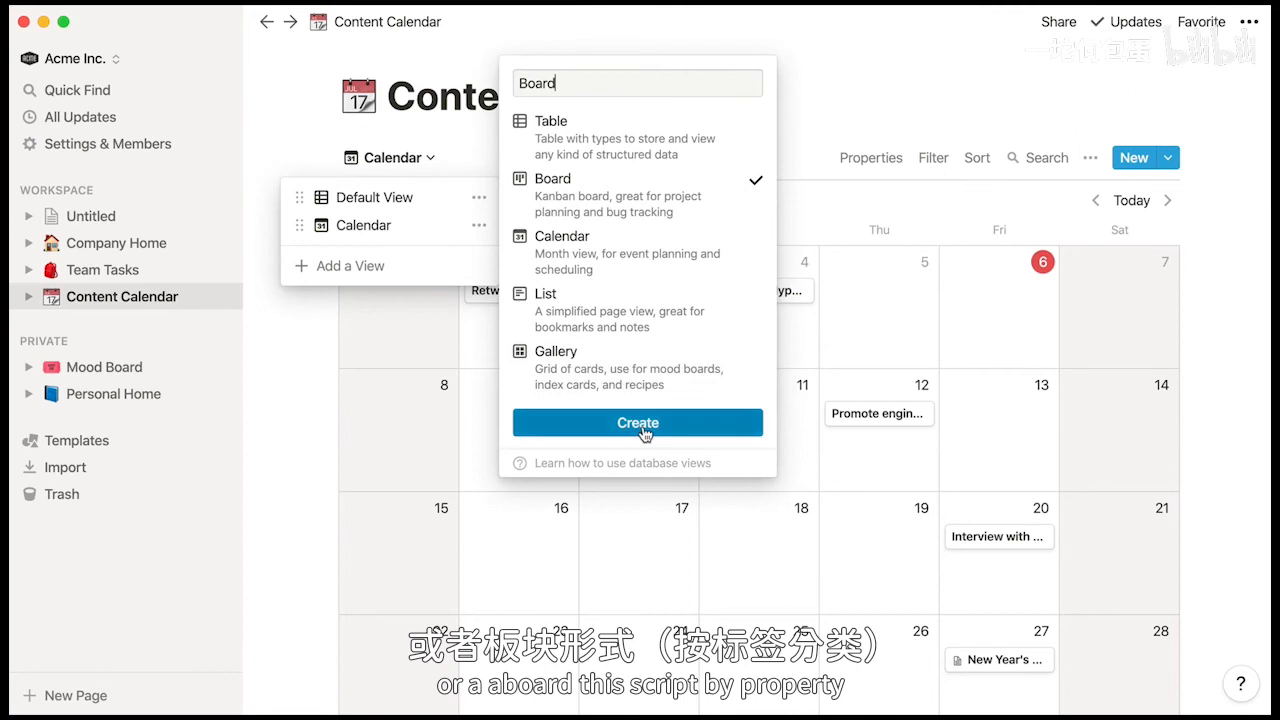
pyautogui.click(637, 422)
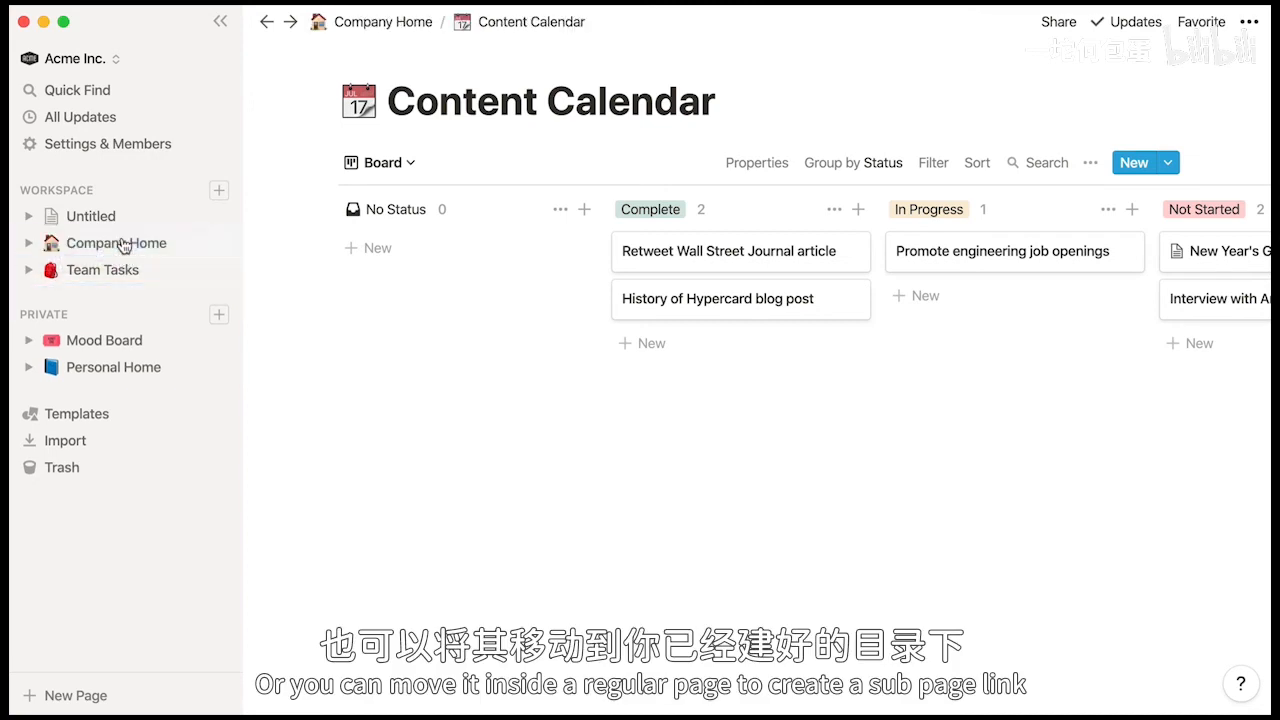
# Turn the Content Calendar block on Company Home into an inline database
pyautogui.click(116, 242)
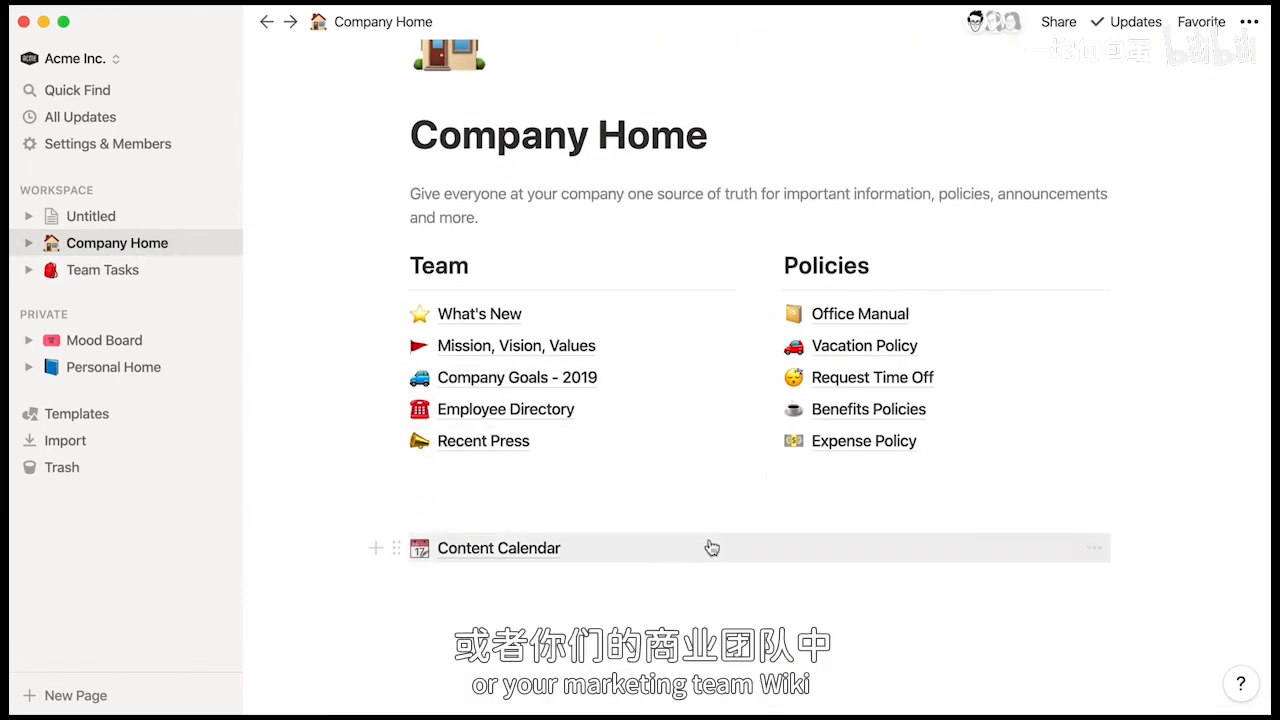
pyautogui.moveTo(1061, 549)
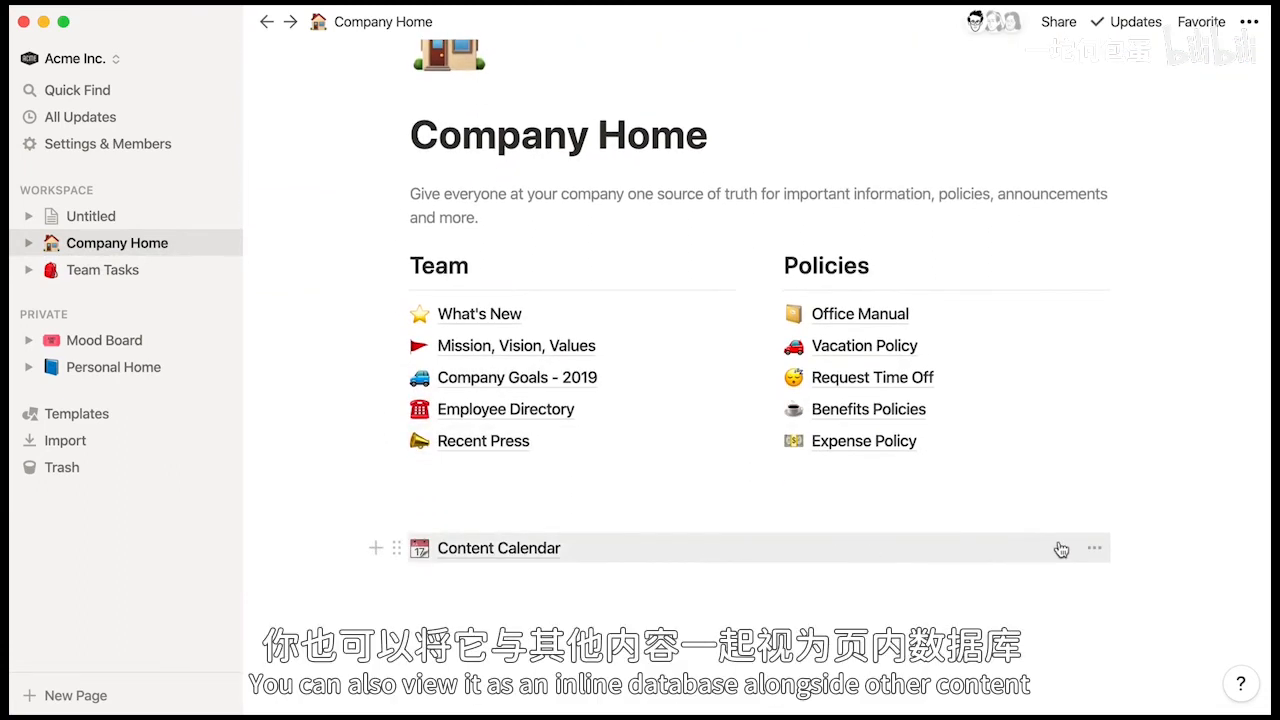
pyautogui.click(1094, 547)
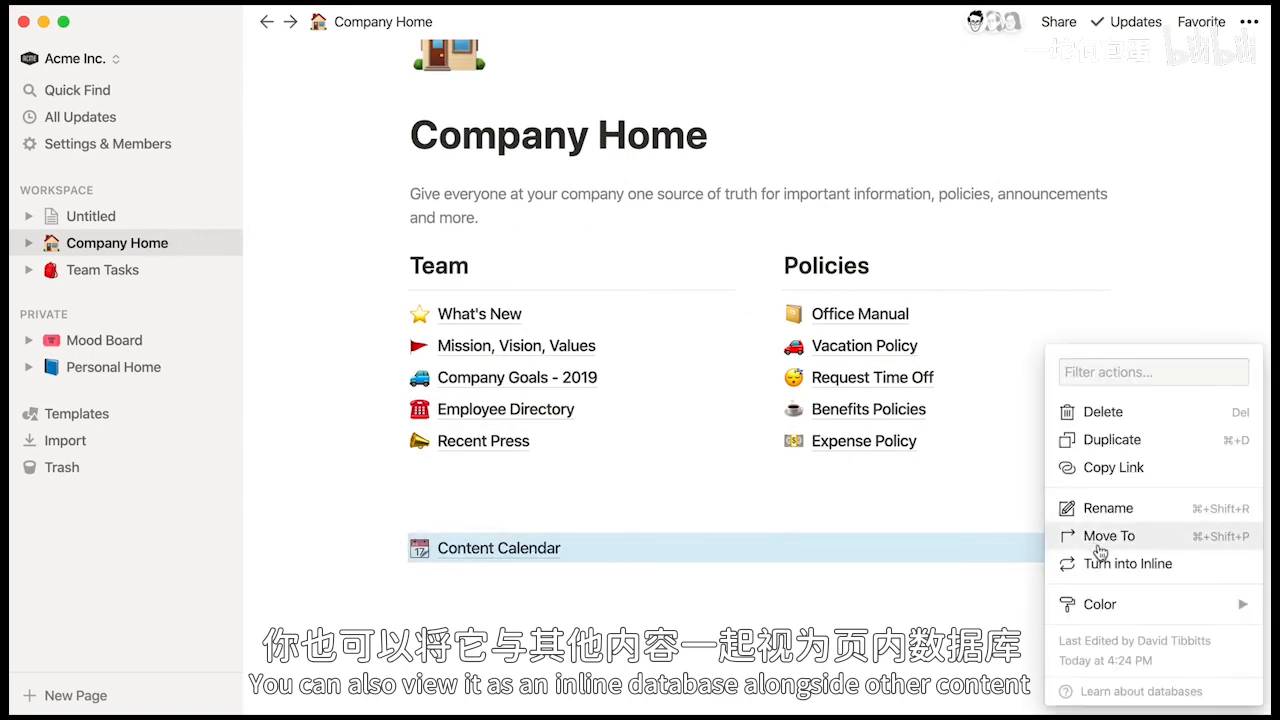
pyautogui.click(1126, 563)
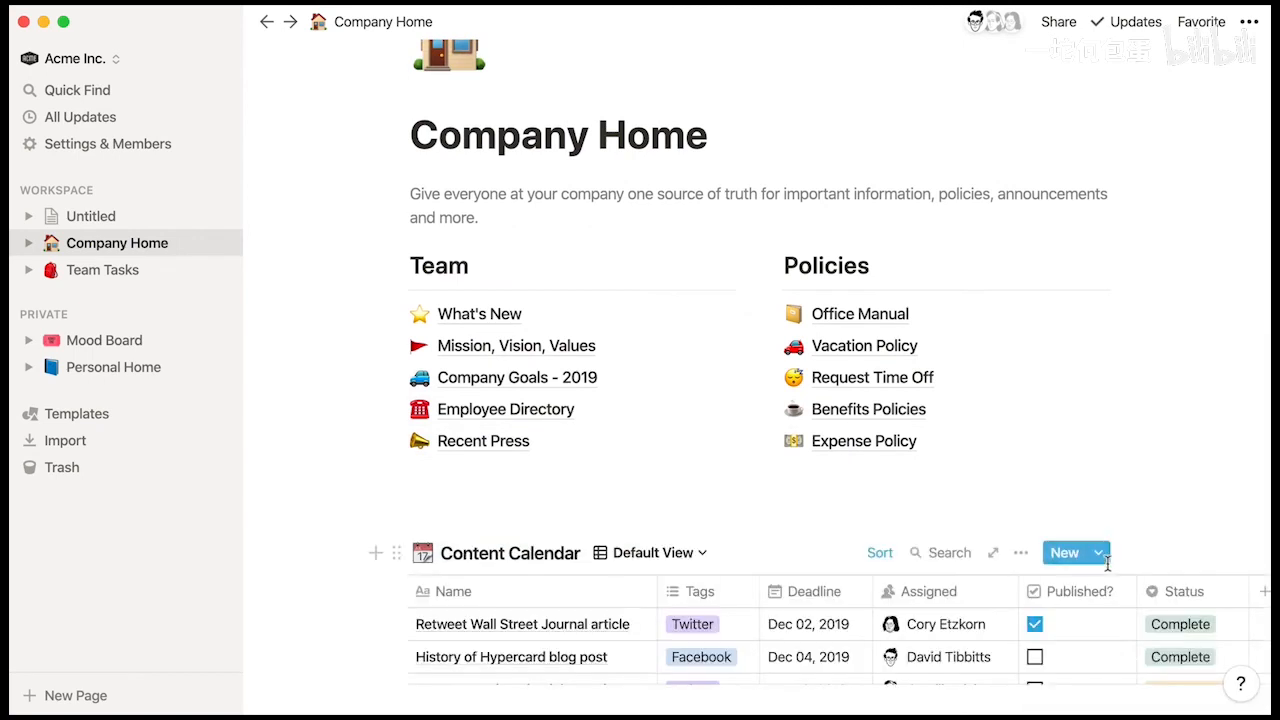
# Drag Content Calendar out to the sidebar's top level and open it
pyautogui.scroll(-3)
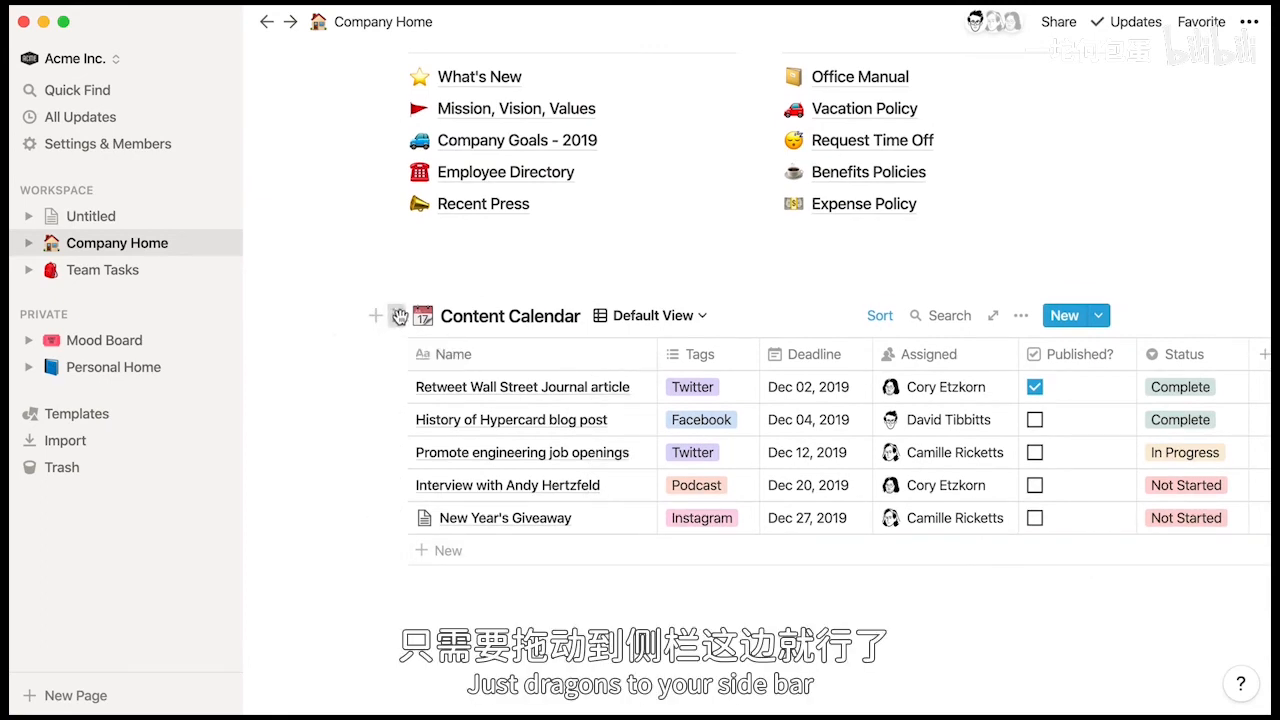
pyautogui.moveTo(476, 315); pyautogui.dragTo(120, 296)
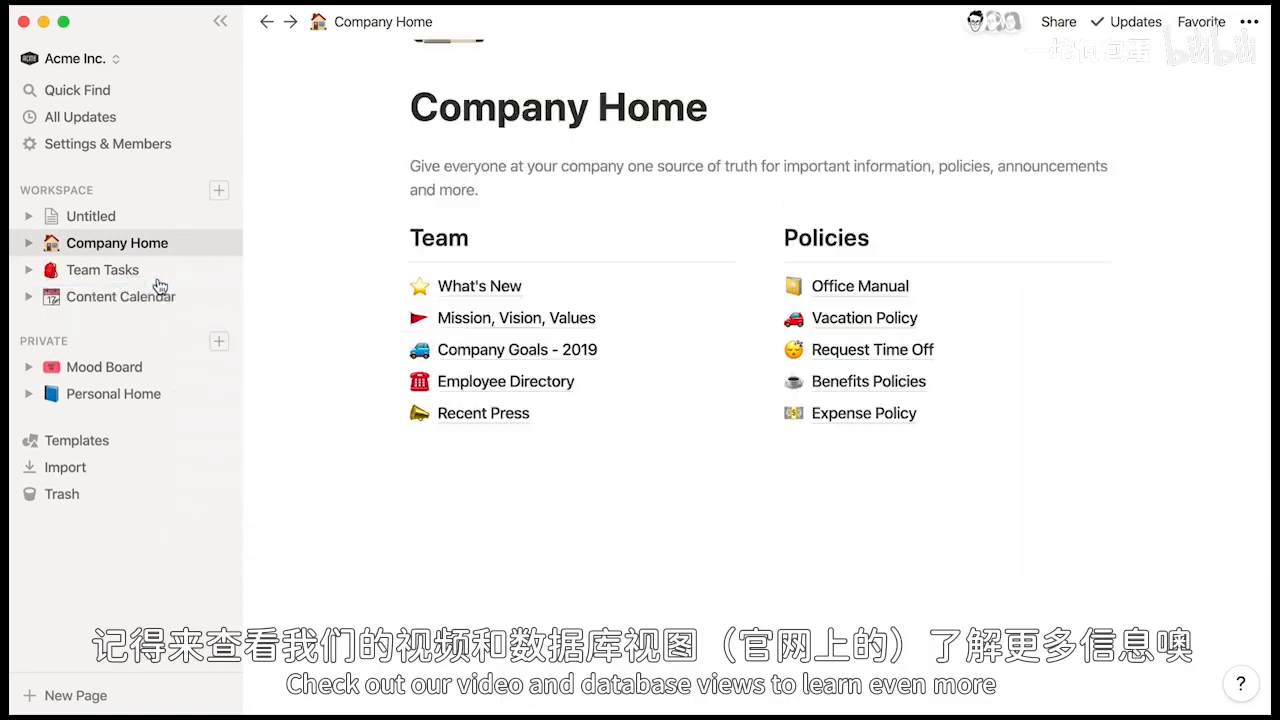
pyautogui.click(121, 296)
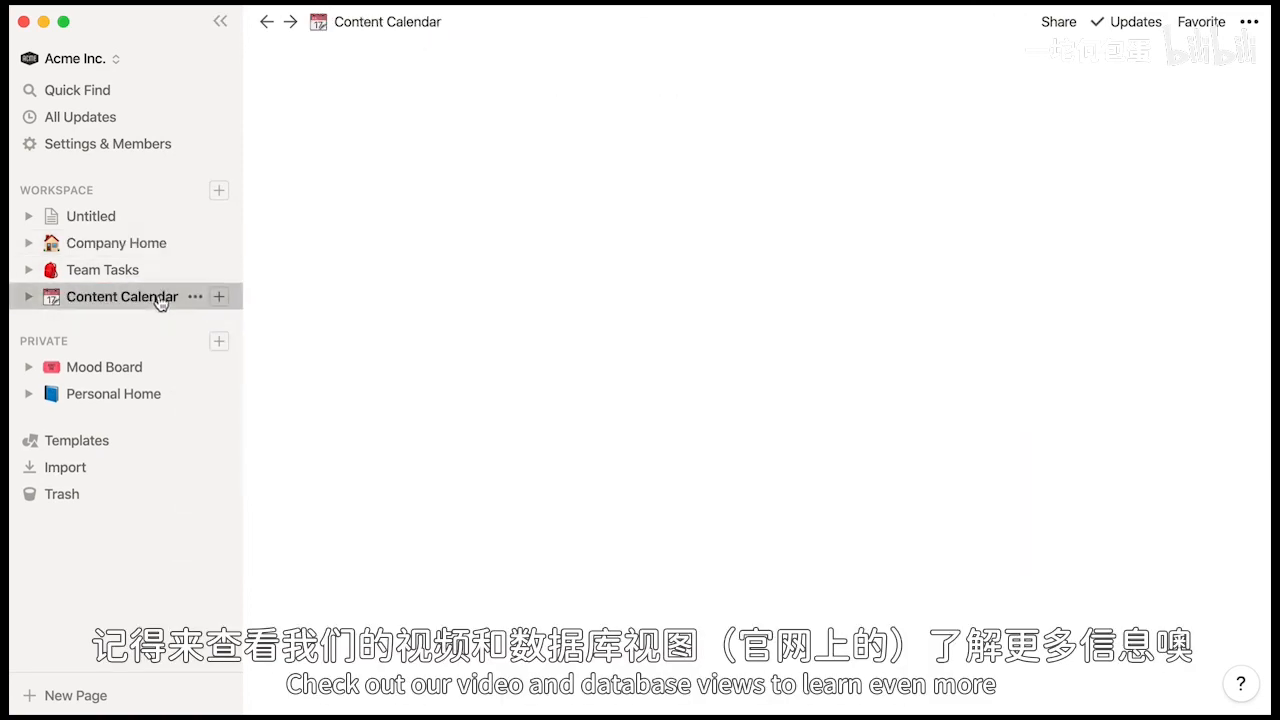